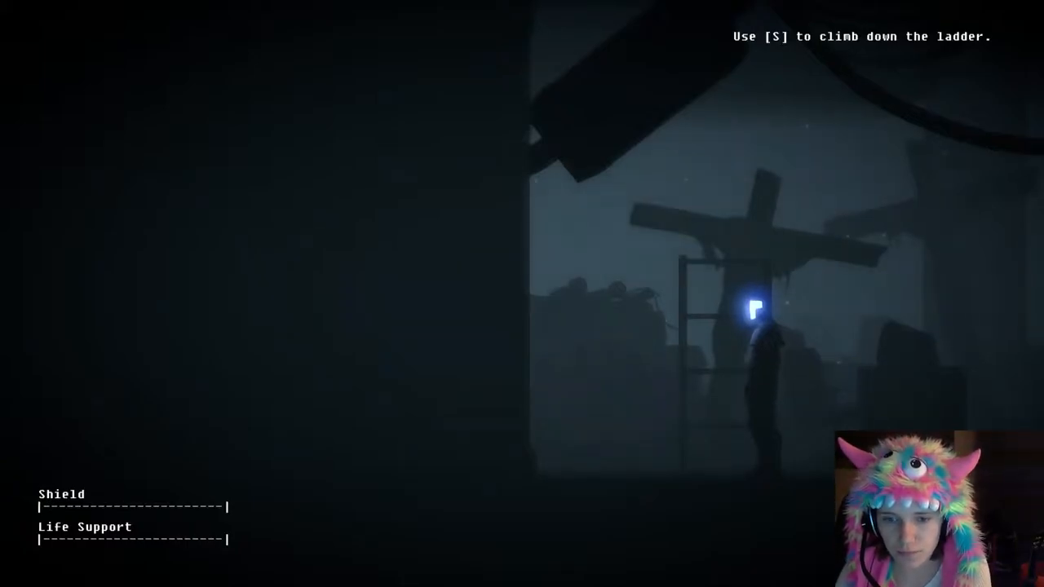
Step: Scroll the Kickstarter backer credits down into the bronze tier, then escape to the main menu
{"action": "key", "text": "s"}
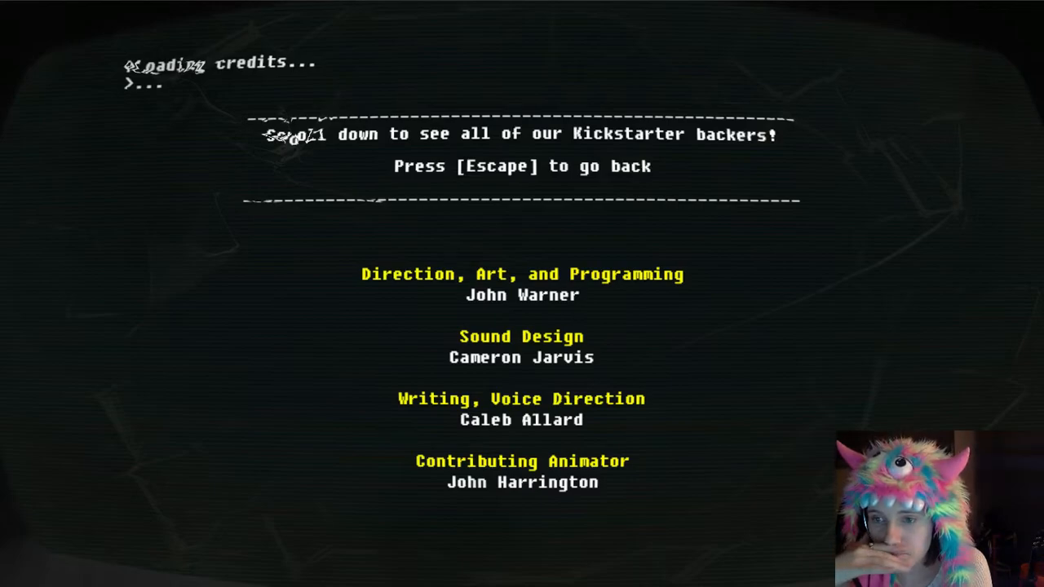
{"action": "scroll", "scroll_direction": "down", "scroll_amount": 3}
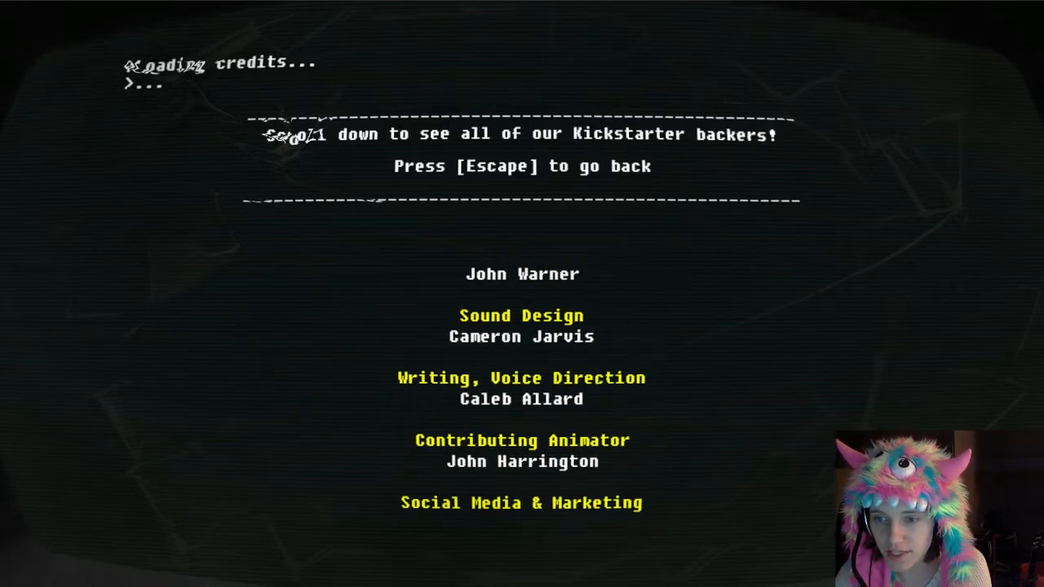
{"action": "scroll", "scroll_direction": "down", "scroll_amount": 3}
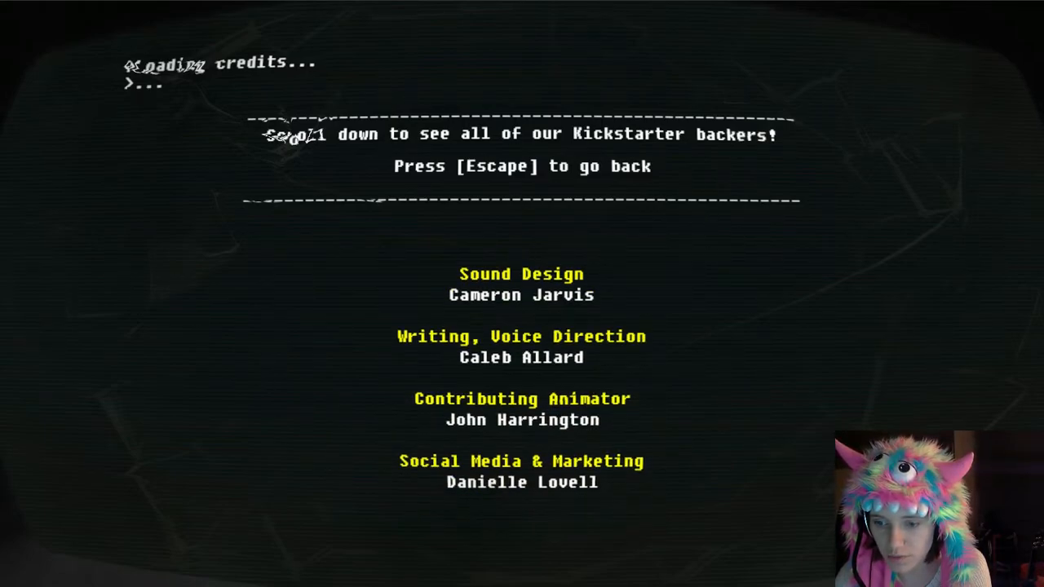
{"action": "scroll", "scroll_direction": "down", "scroll_amount": 3}
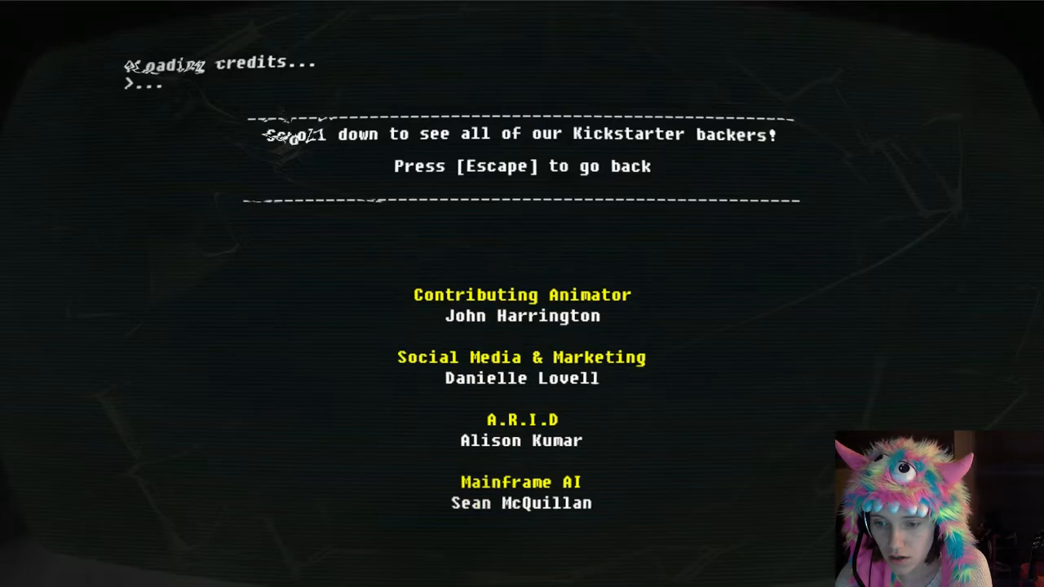
{"action": "scroll", "scroll_direction": "down", "scroll_amount": 3}
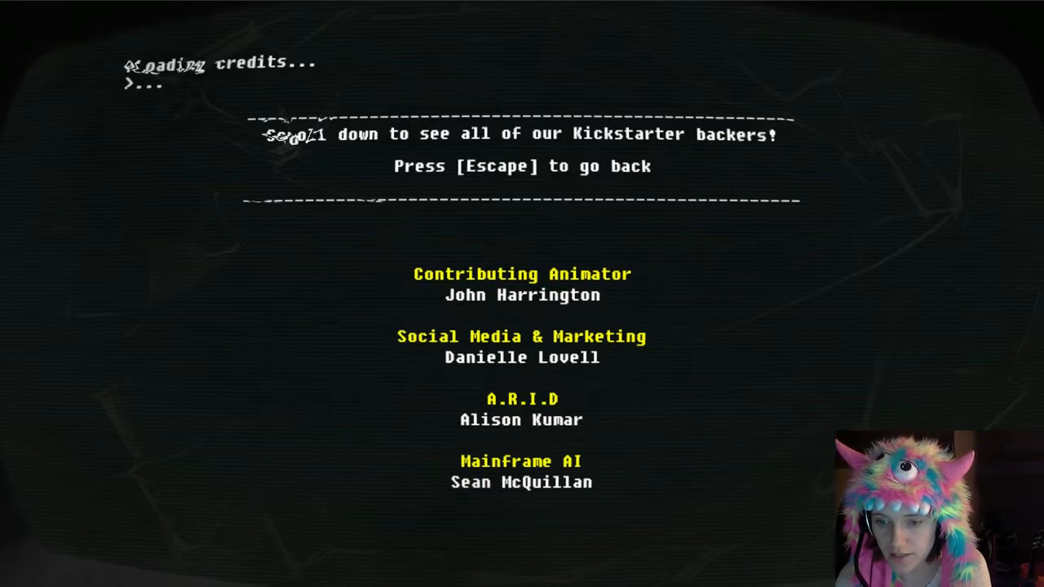
{"action": "scroll", "scroll_direction": "down", "scroll_amount": 3}
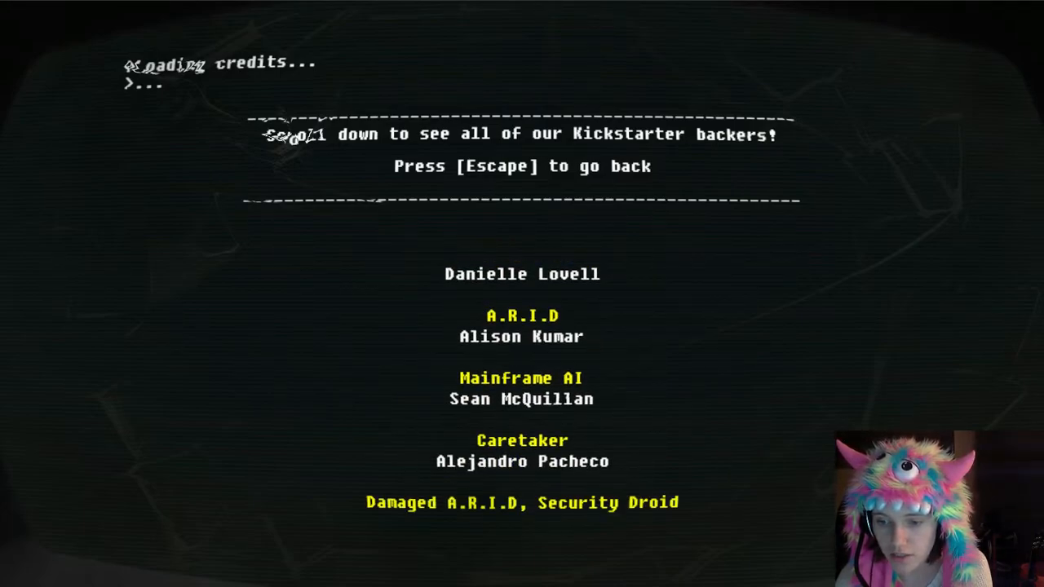
{"action": "scroll", "scroll_direction": "down", "scroll_amount": 3}
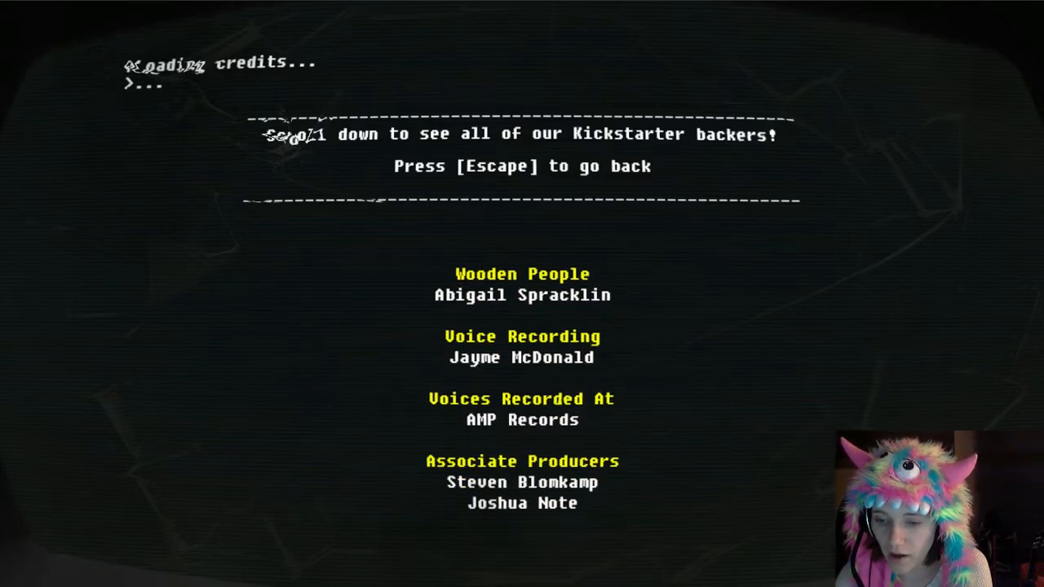
{"action": "scroll", "scroll_direction": "down", "scroll_amount": 3}
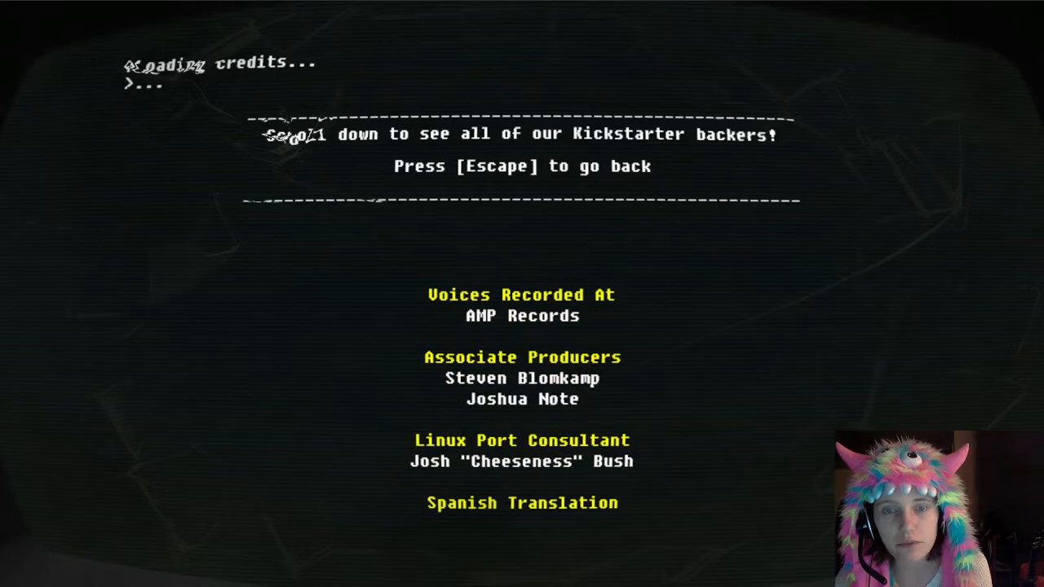
{"action": "scroll", "scroll_direction": "down", "scroll_amount": 3}
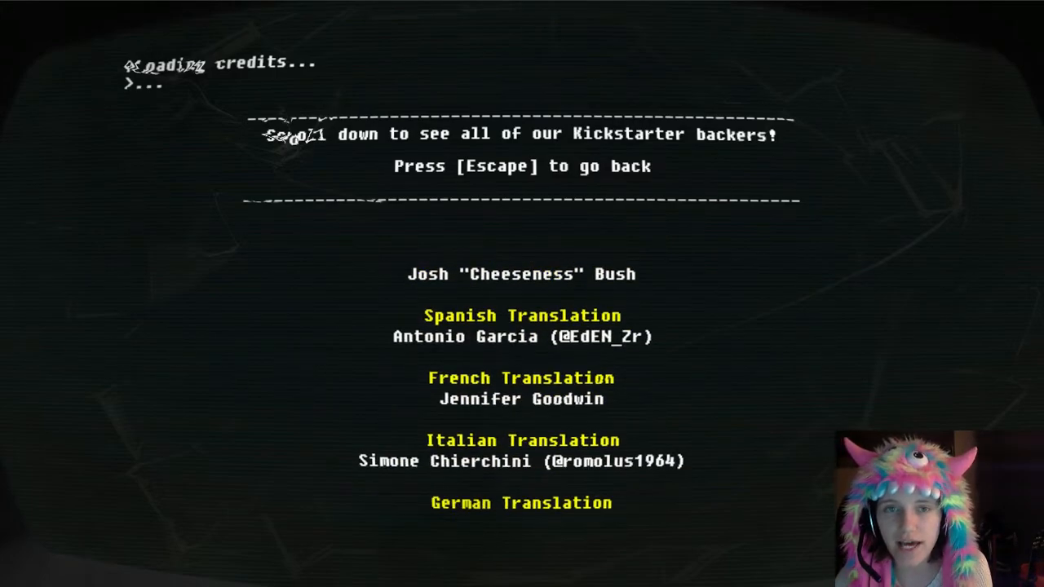
{"action": "scroll", "scroll_direction": "down", "scroll_amount": 3}
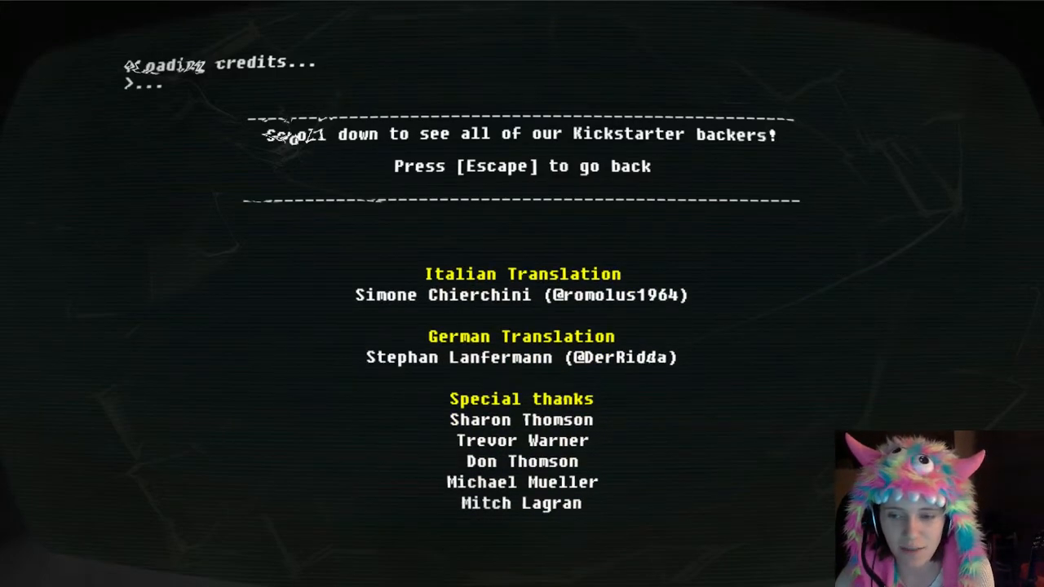
{"action": "scroll", "scroll_direction": "down", "scroll_amount": 3}
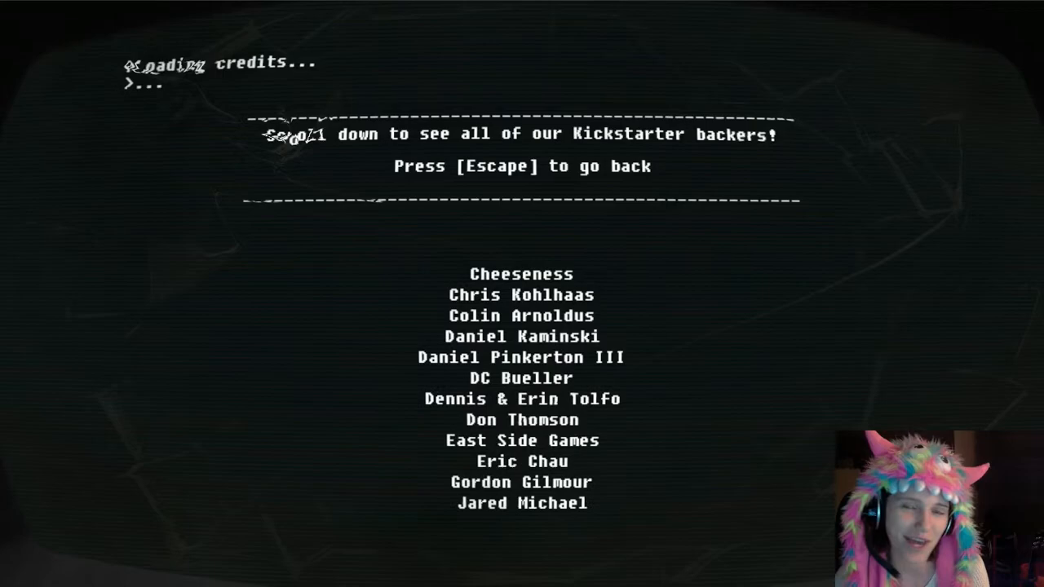
{"action": "scroll", "scroll_direction": "down", "scroll_amount": 3}
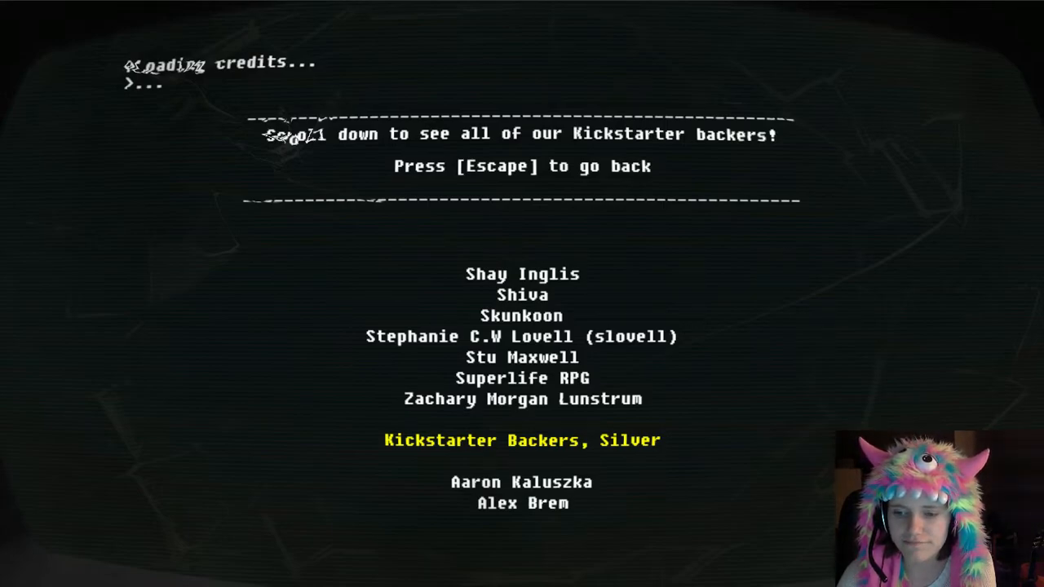
{"action": "scroll", "scroll_direction": "down", "scroll_amount": 3}
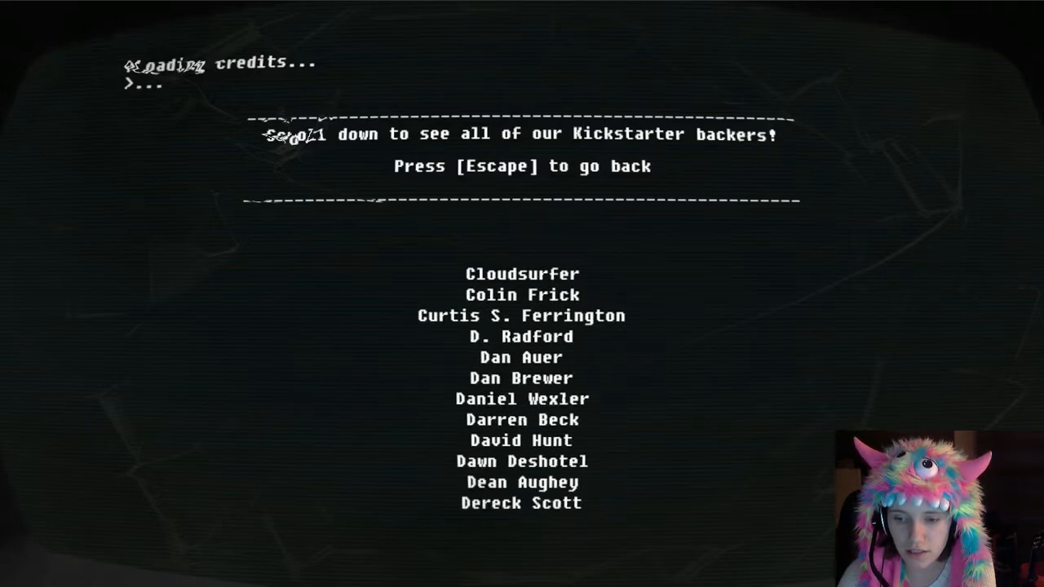
{"action": "scroll", "scroll_direction": "down", "scroll_amount": 3}
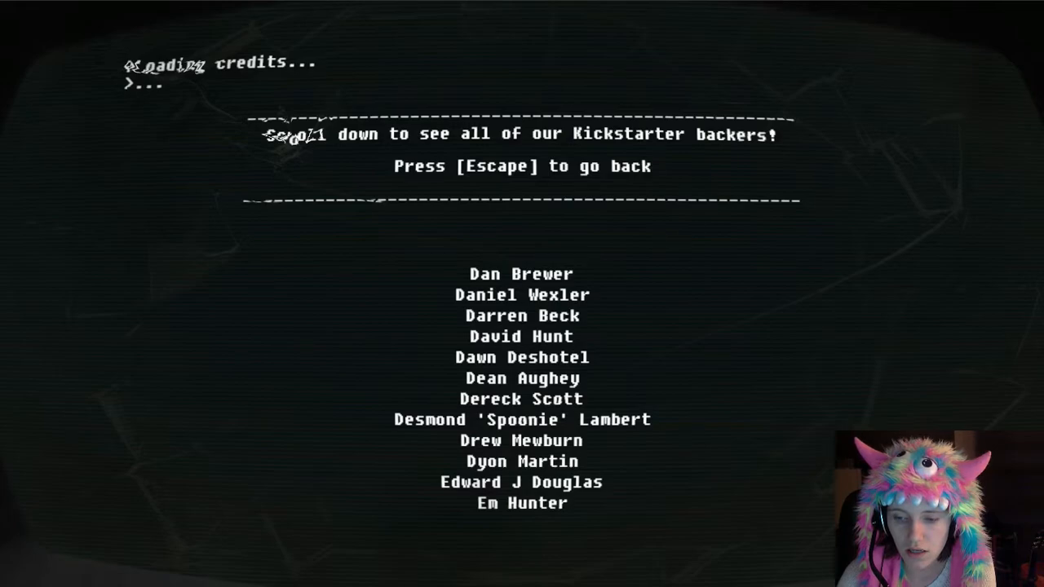
{"action": "scroll", "scroll_direction": "down", "scroll_amount": 3}
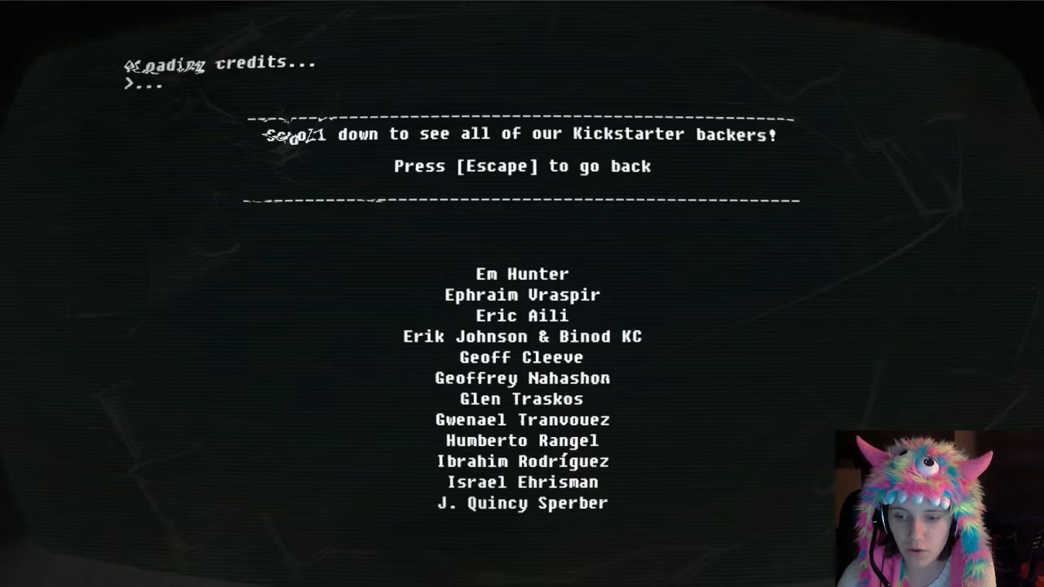
{"action": "scroll", "scroll_direction": "down", "scroll_amount": 3}
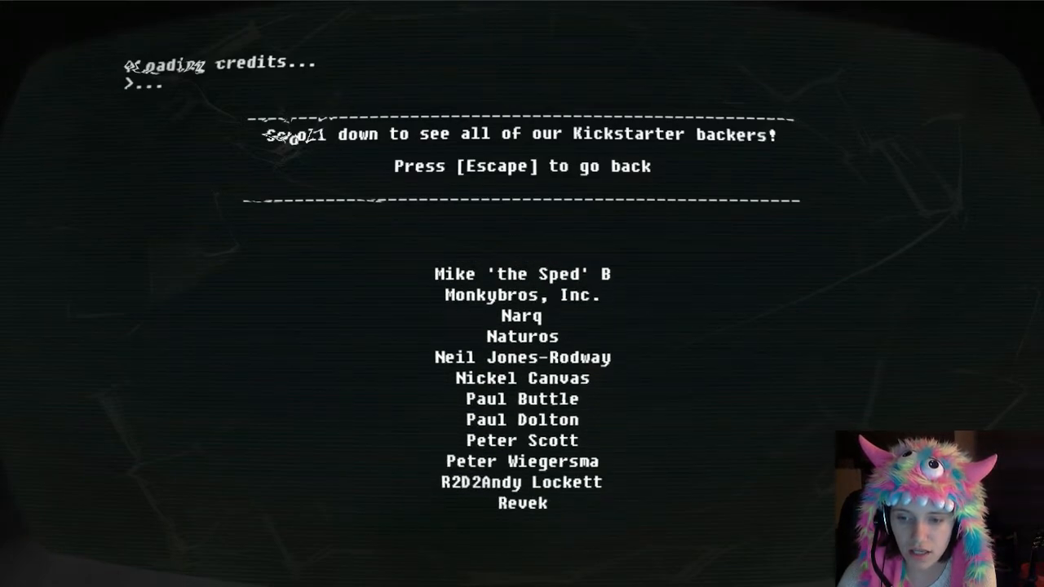
{"action": "scroll", "scroll_direction": "down", "scroll_amount": 3}
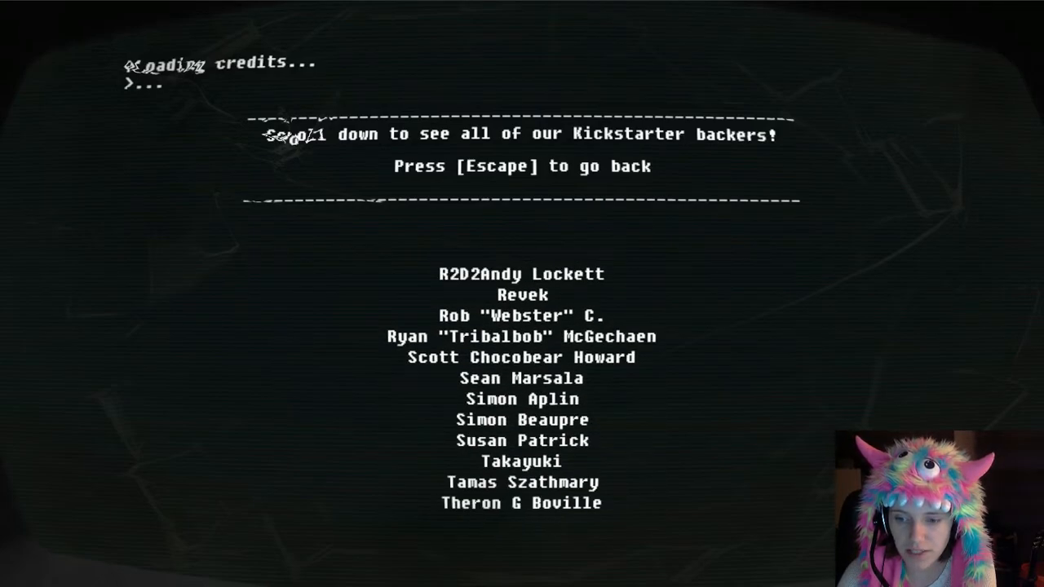
{"action": "scroll", "scroll_direction": "down", "scroll_amount": 3}
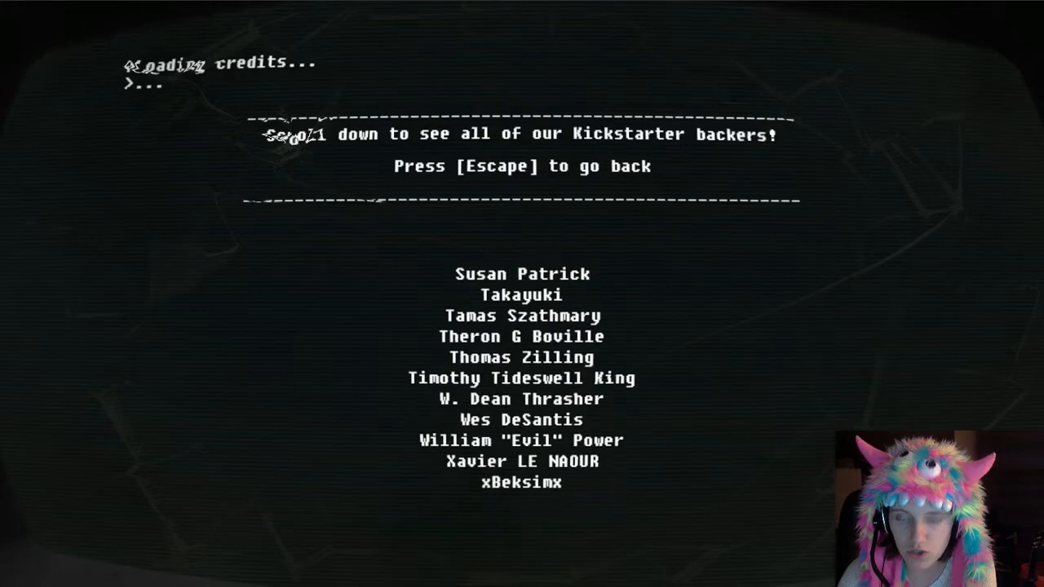
{"action": "scroll", "scroll_direction": "down", "scroll_amount": 3}
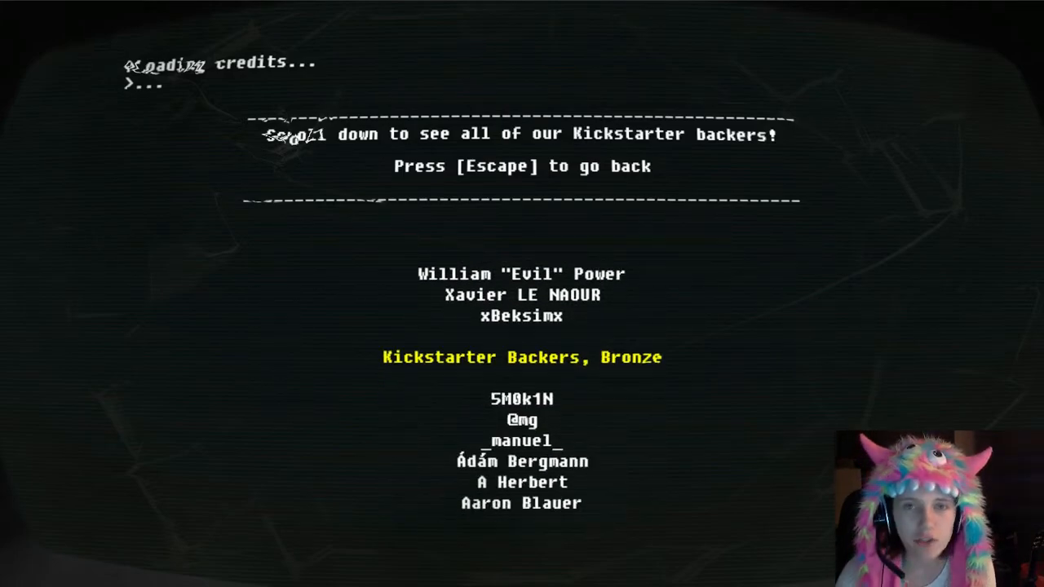
{"action": "key", "text": "escape"}
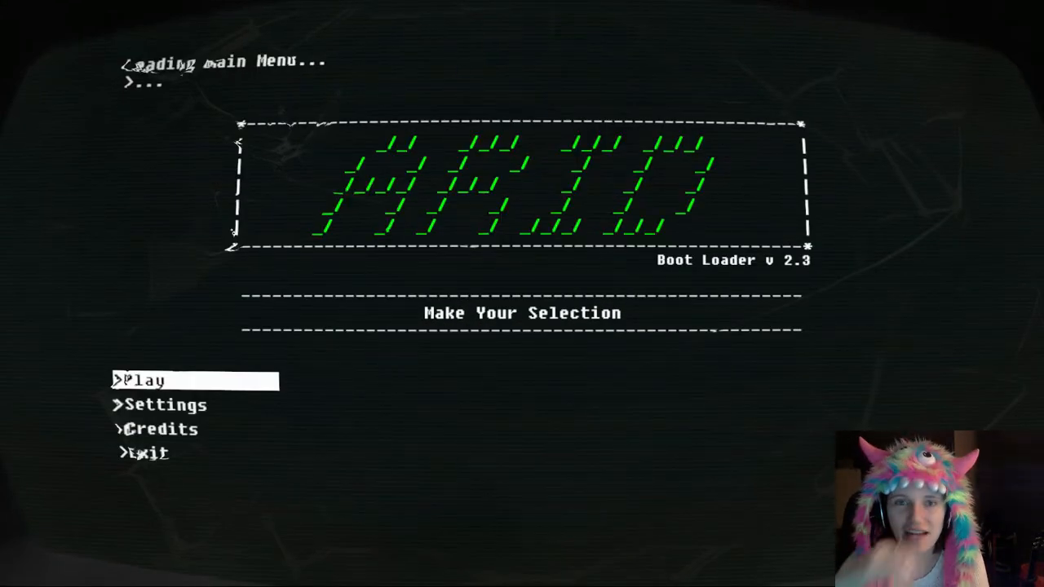